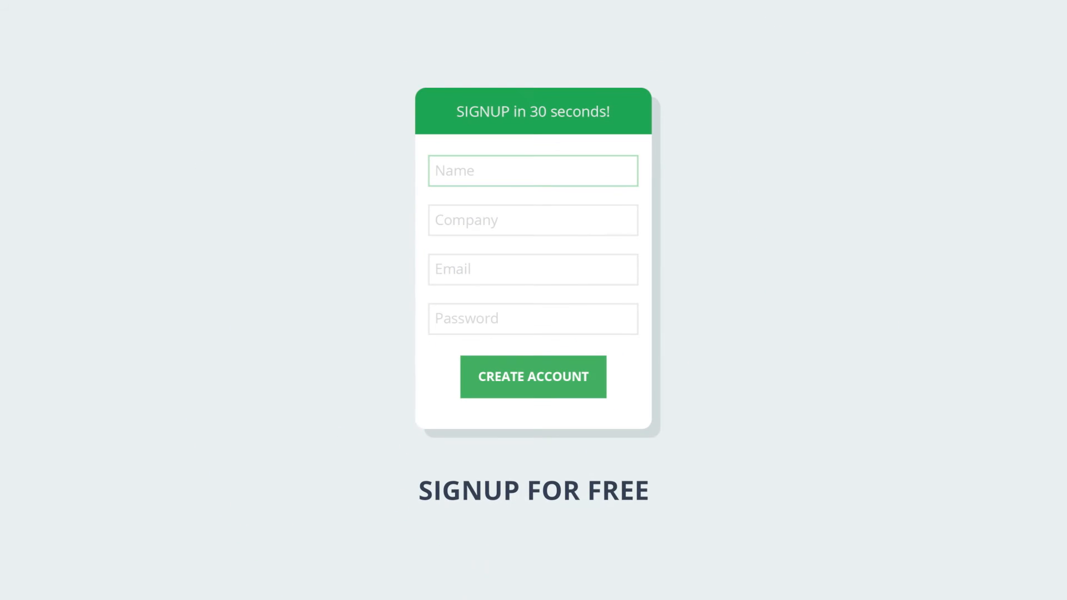
- Submit the signup form and reach the dashboard's Edit Widget Settings
click(532, 376)
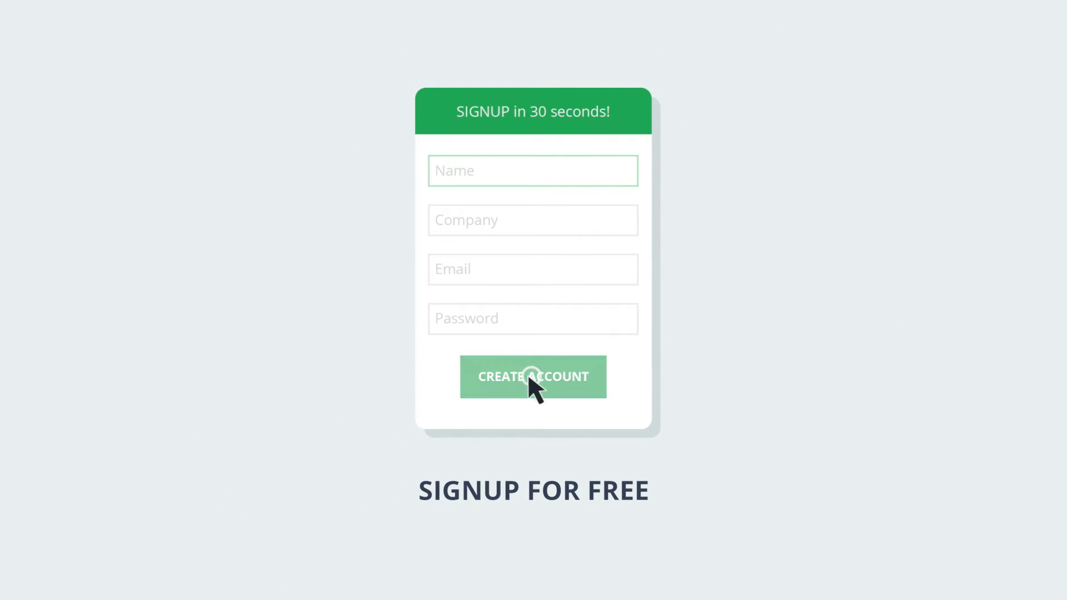
click(532, 377)
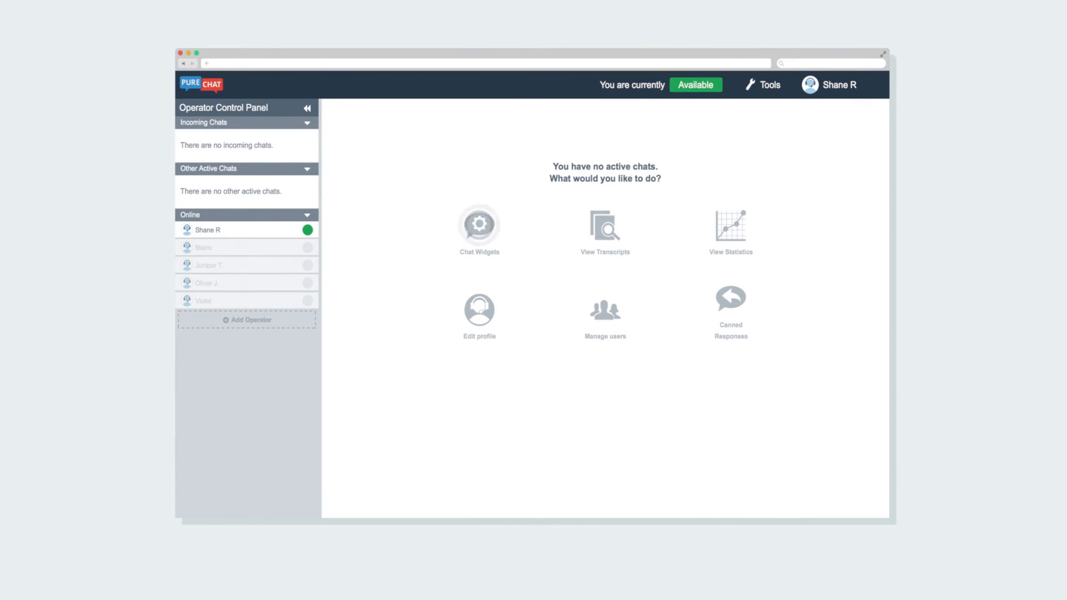
click(479, 223)
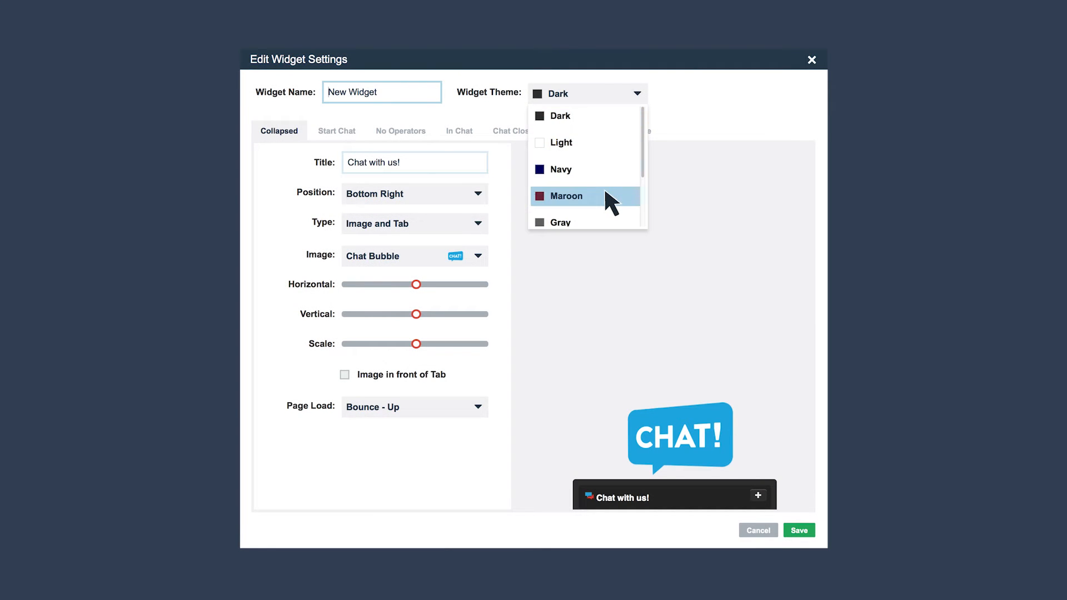
- Set the widget theme to Maroon with the Puppy image
click(566, 195)
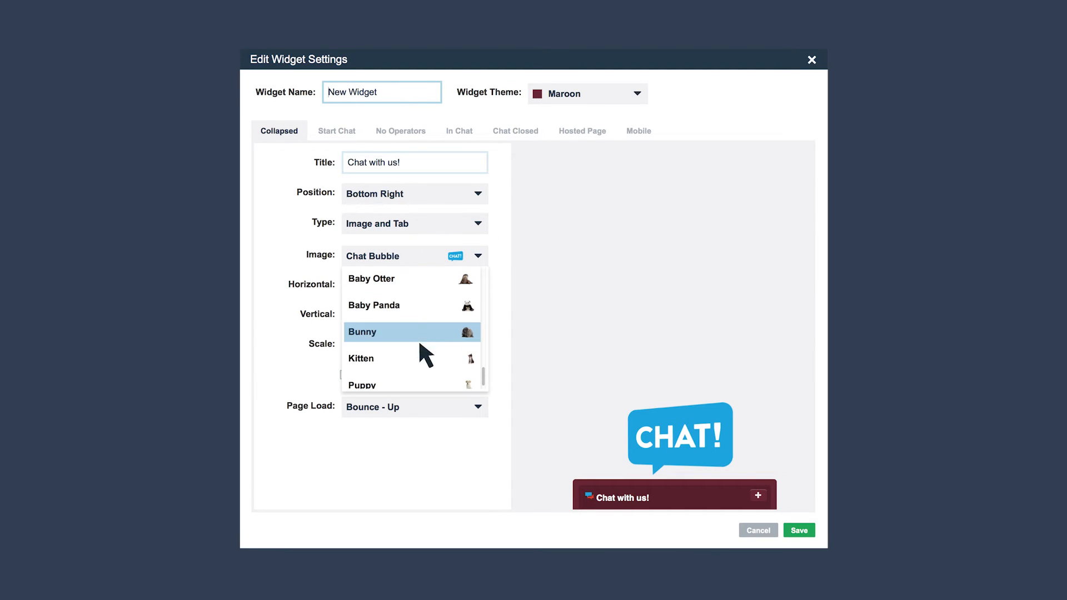
click(361, 384)
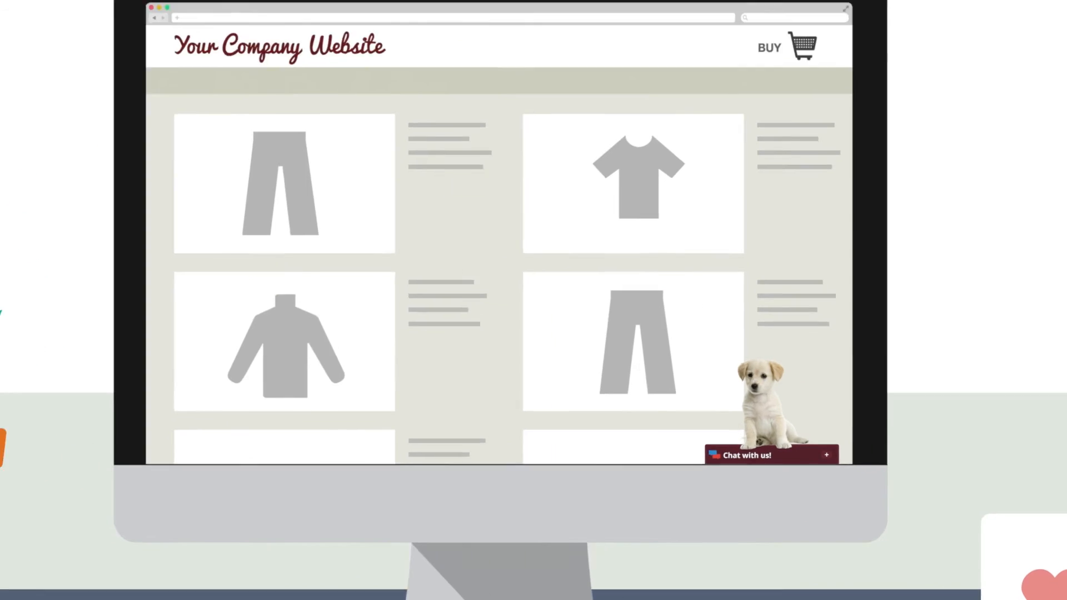
- As a site visitor, send the chat 'I have a quick question about your p'
click(741, 455)
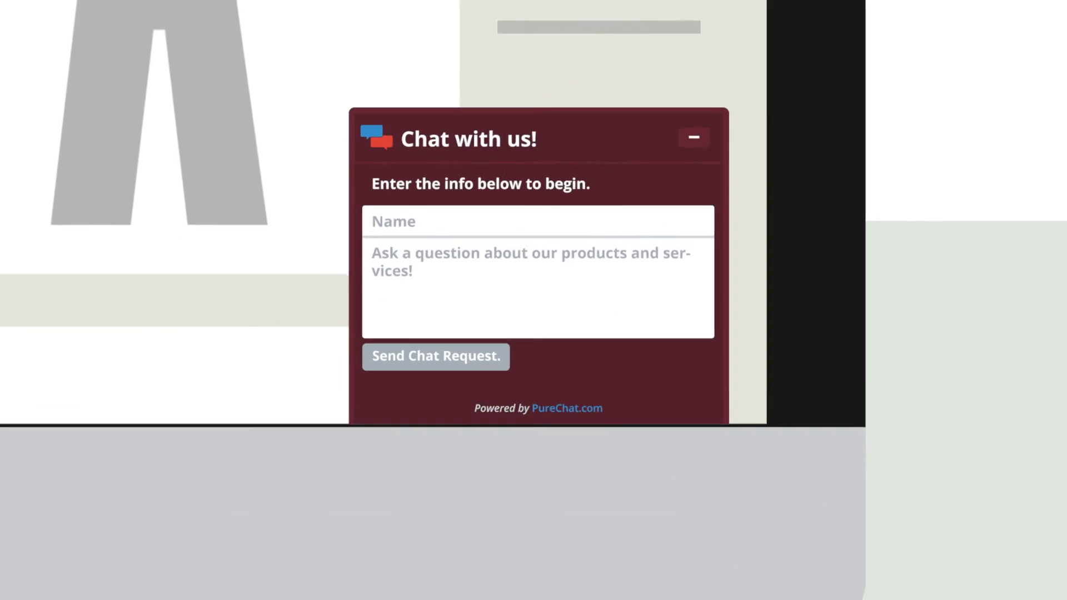
text(I have a quick question about your p)
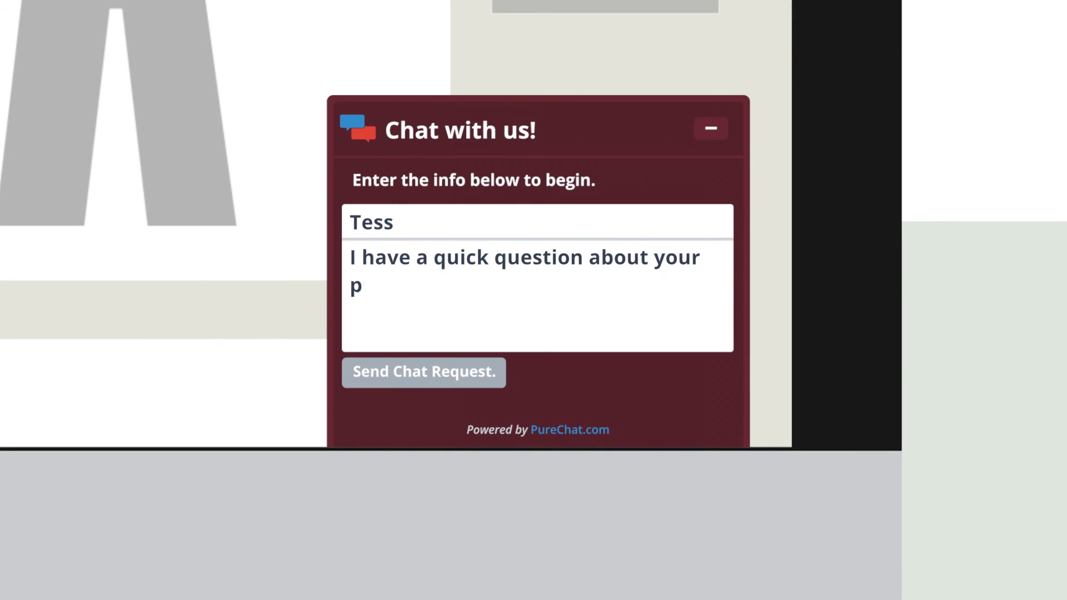
click(422, 371)
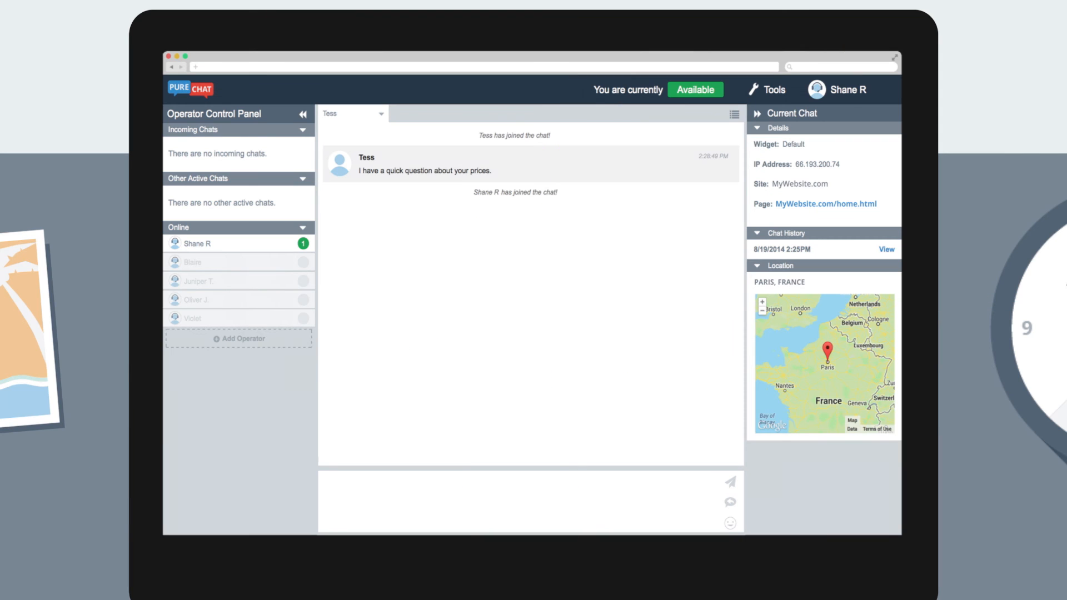